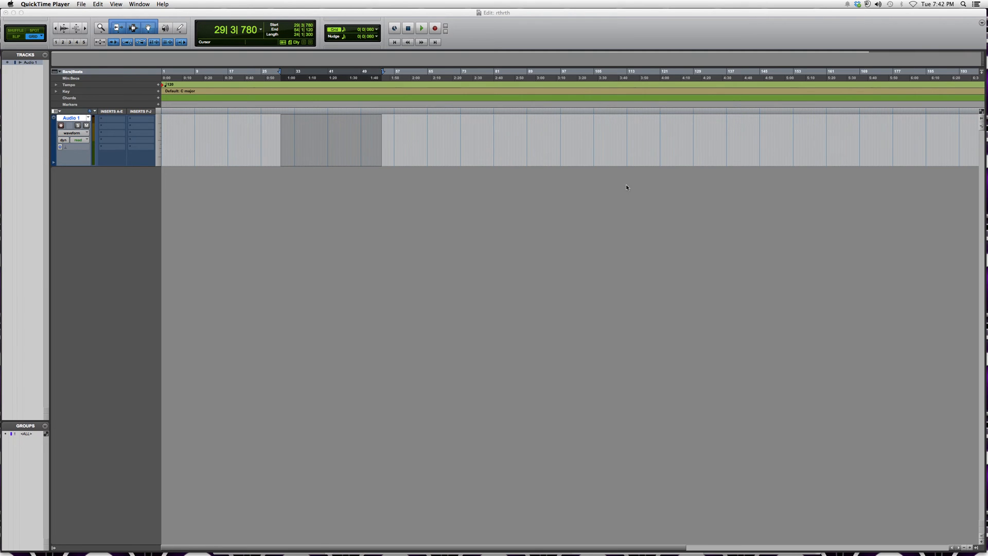
mouse_move(621, 188)
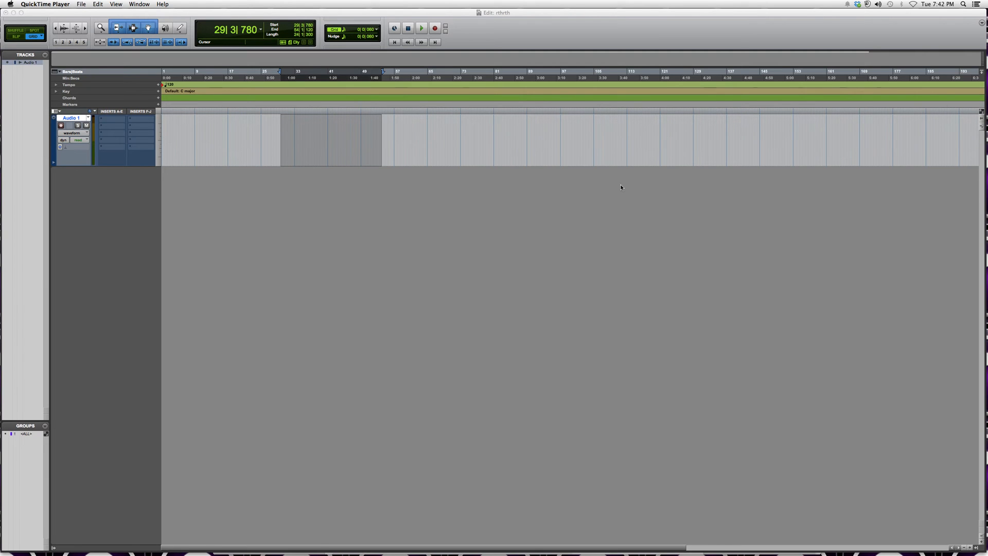
mouse_move(400, 141)
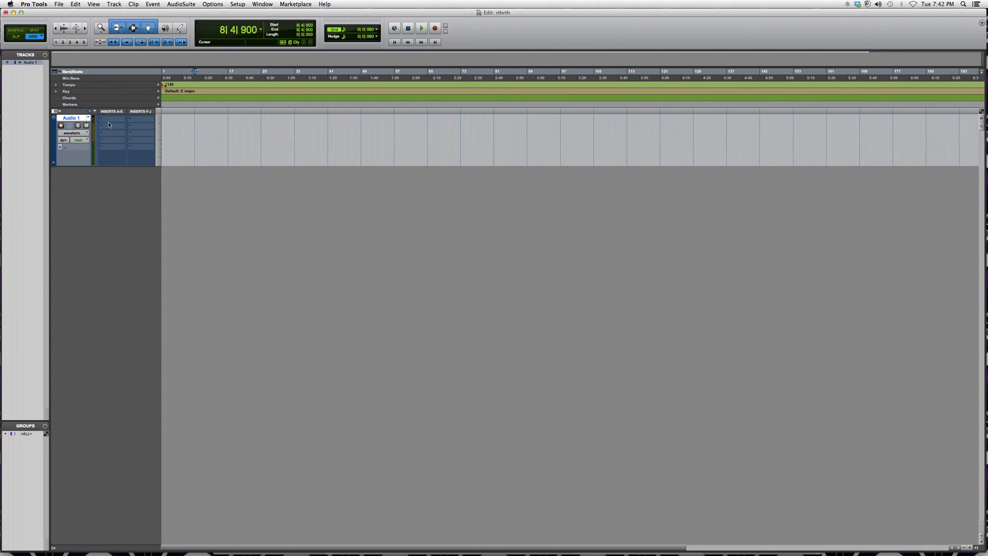
left_click(434, 28)
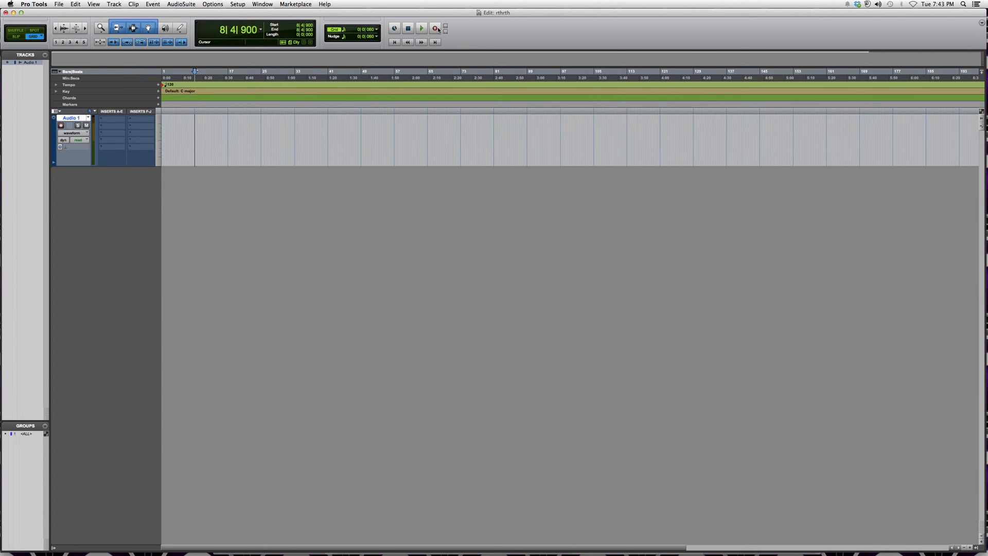
mouse_move(436, 29)
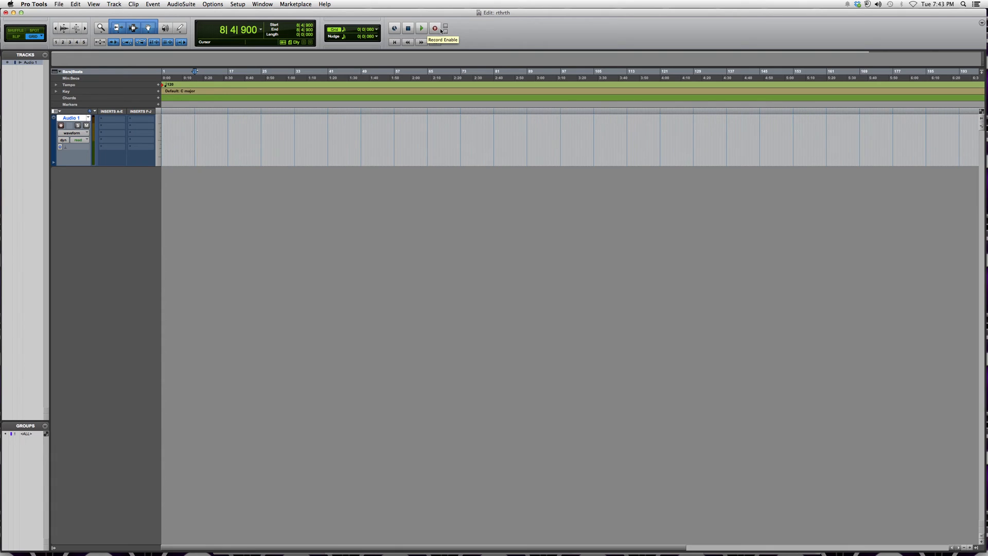
mouse_move(441, 31)
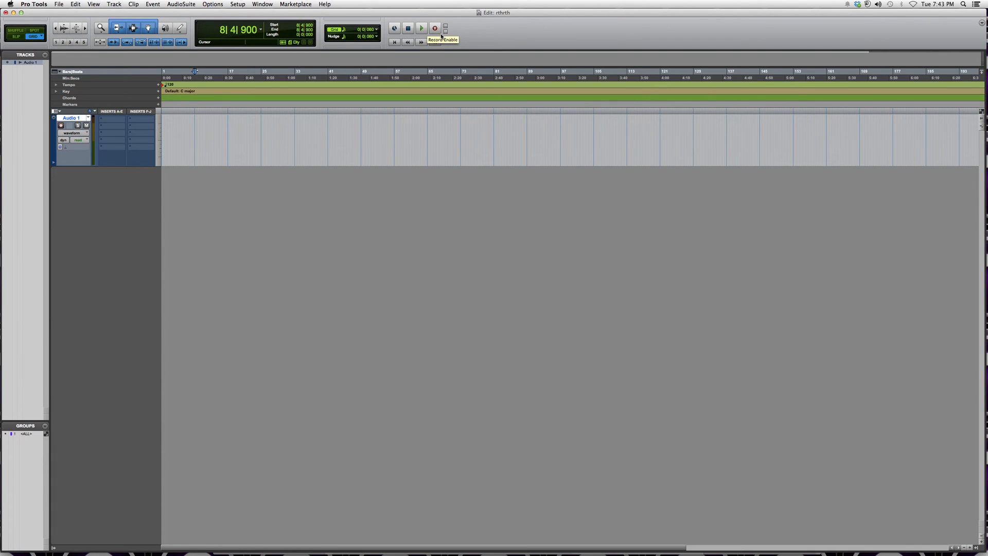